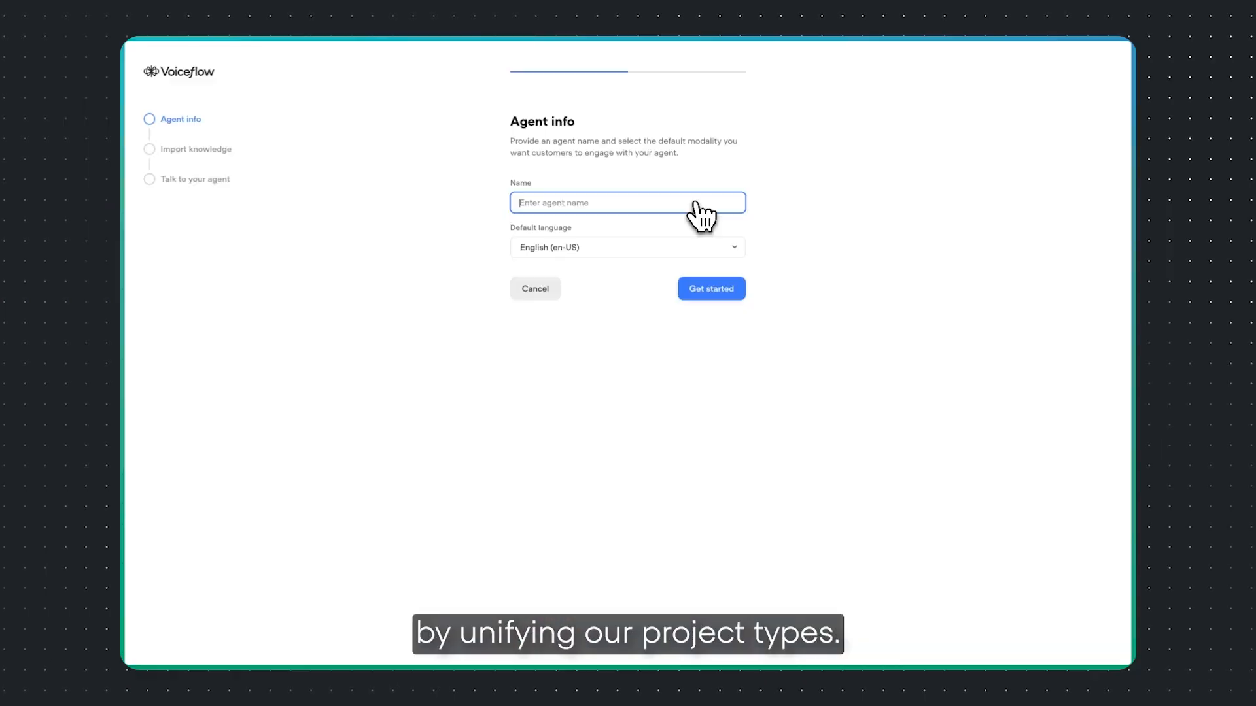
Scroll the release notes down to the token multiplier section under 'And more exciting updates'.
left_click(710, 288)
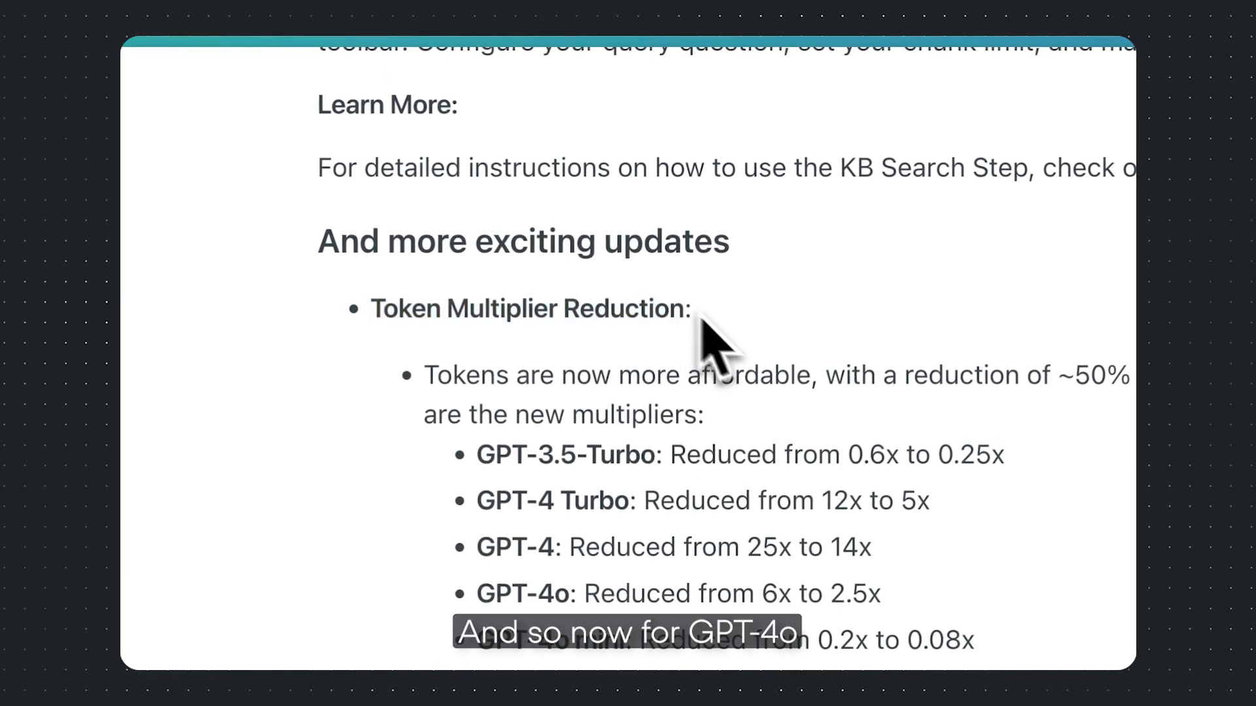
scroll("down", 3)
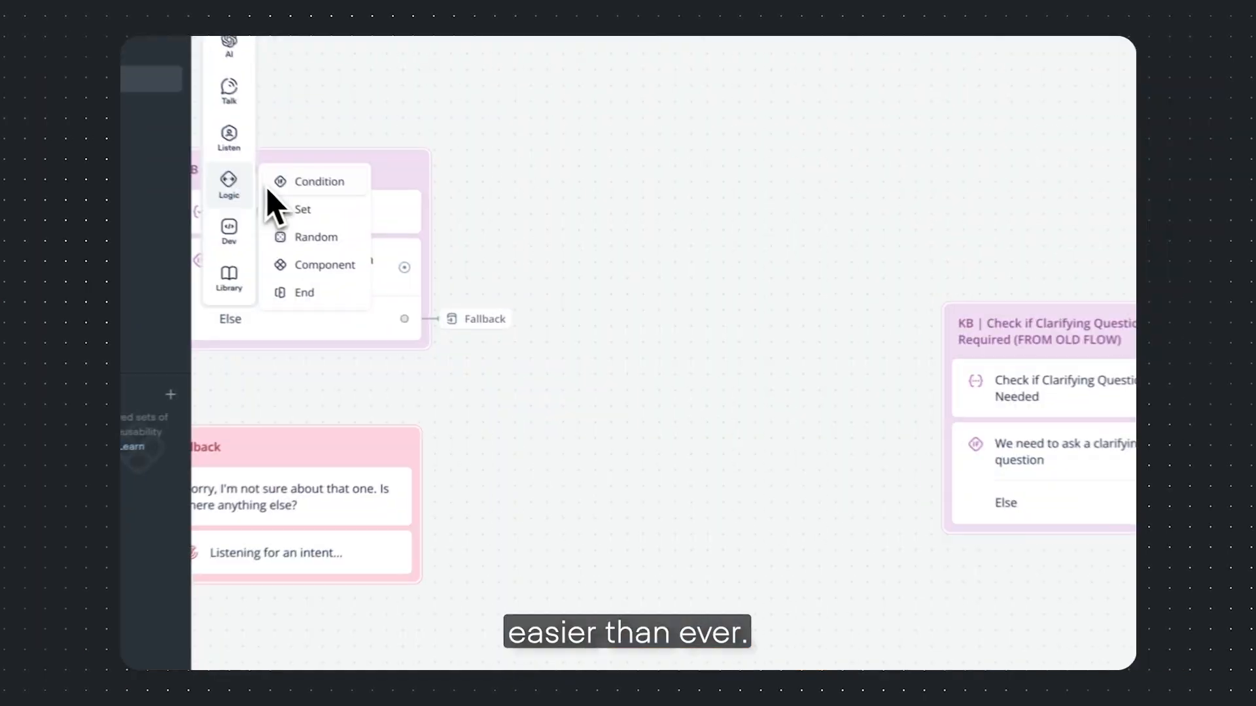
Add a Condition step with a builder path checking {clarifyingQuestionCheckCounter} is less than 2.
left_click(320, 181)
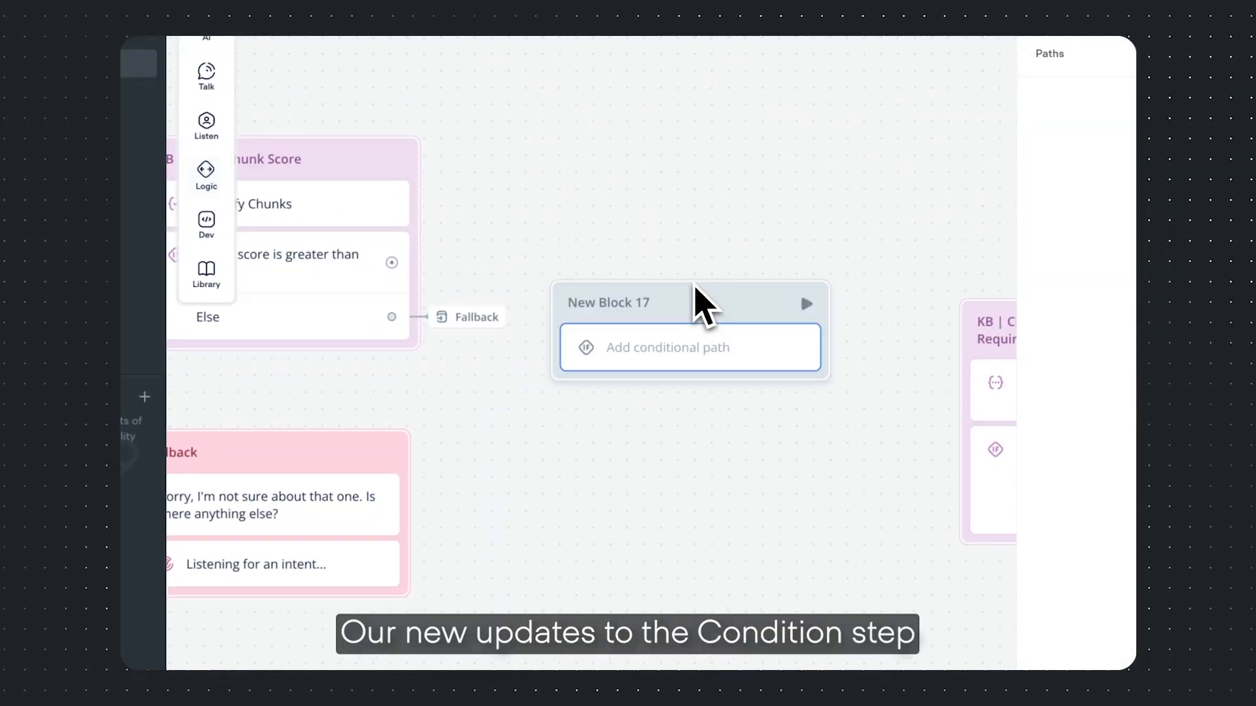
left_click(1109, 114)
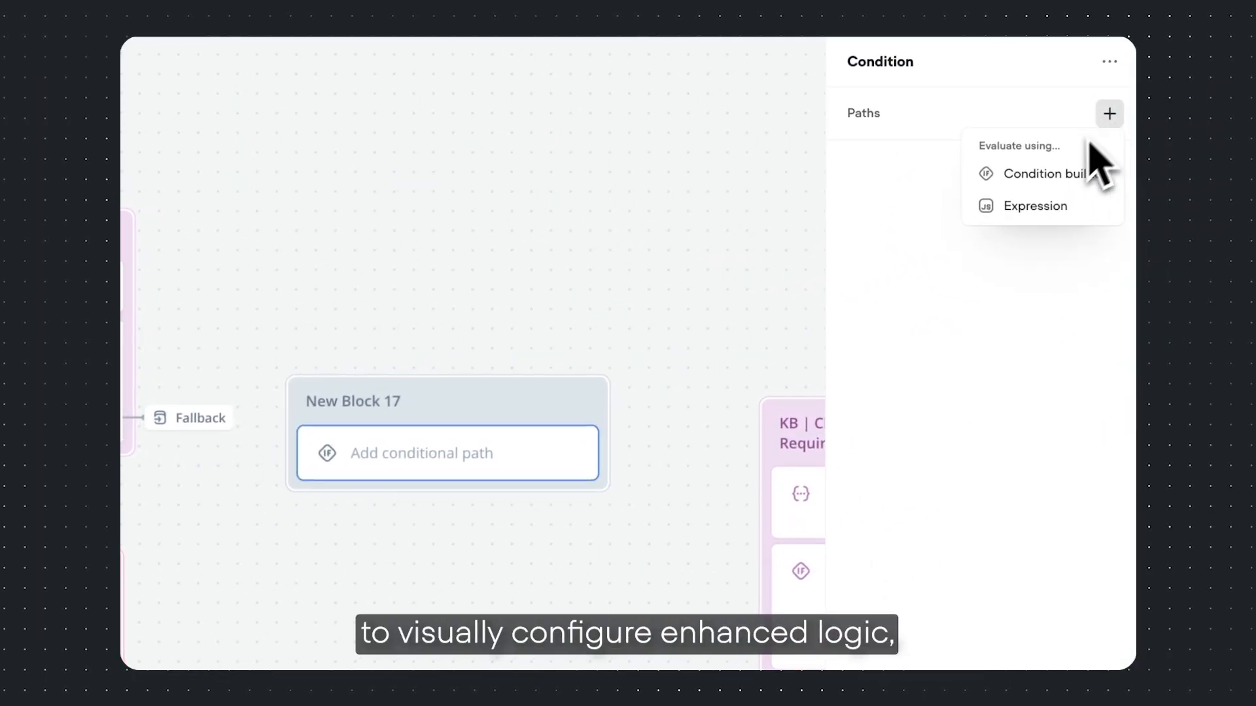
left_click(1045, 174)
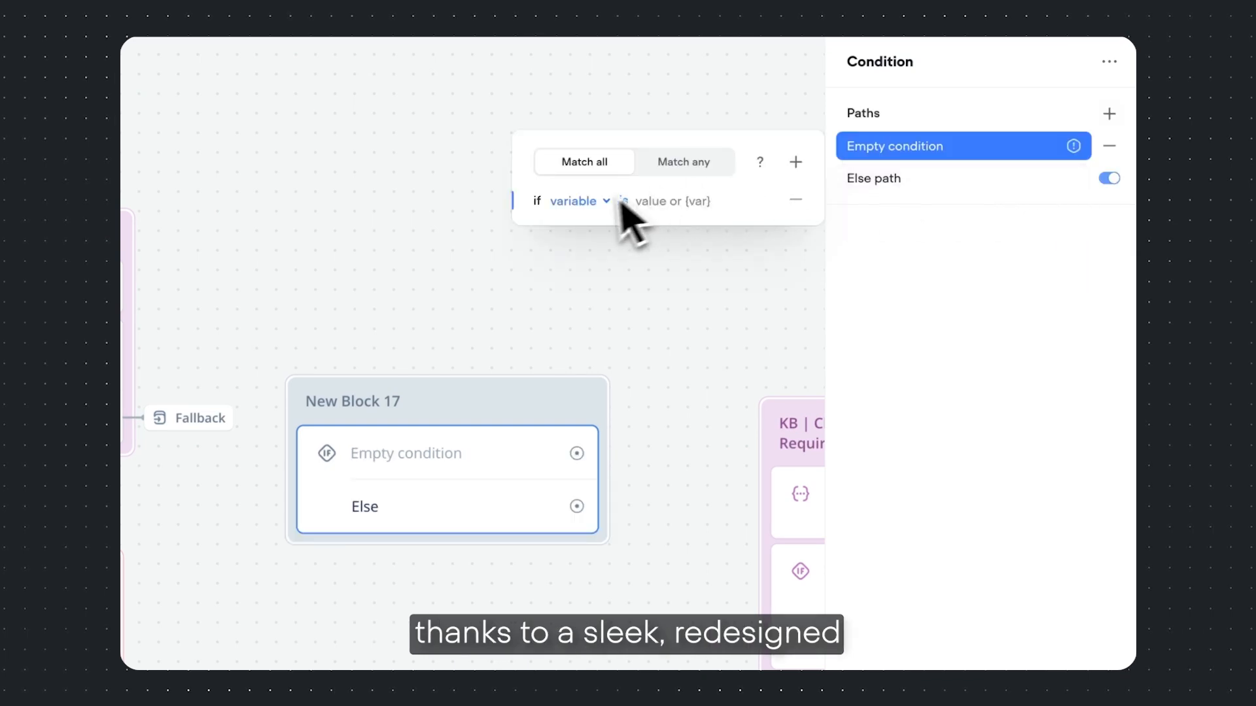
left_click(575, 200)
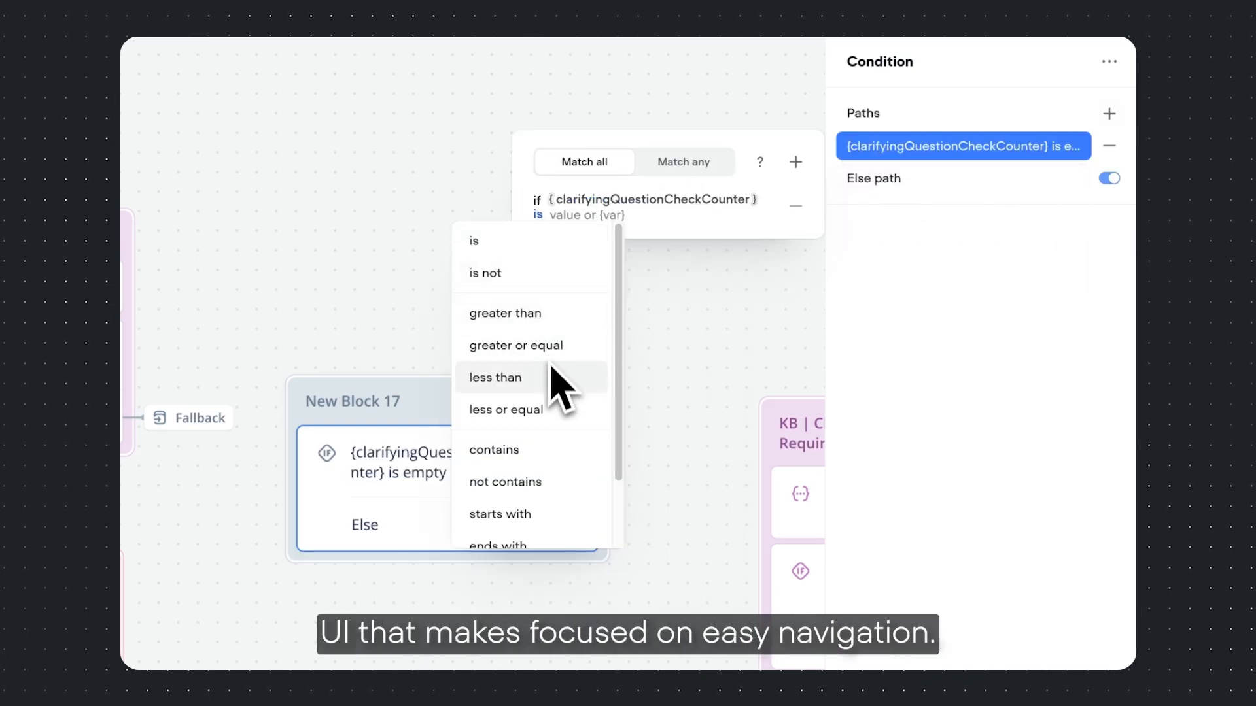
left_click(498, 377)
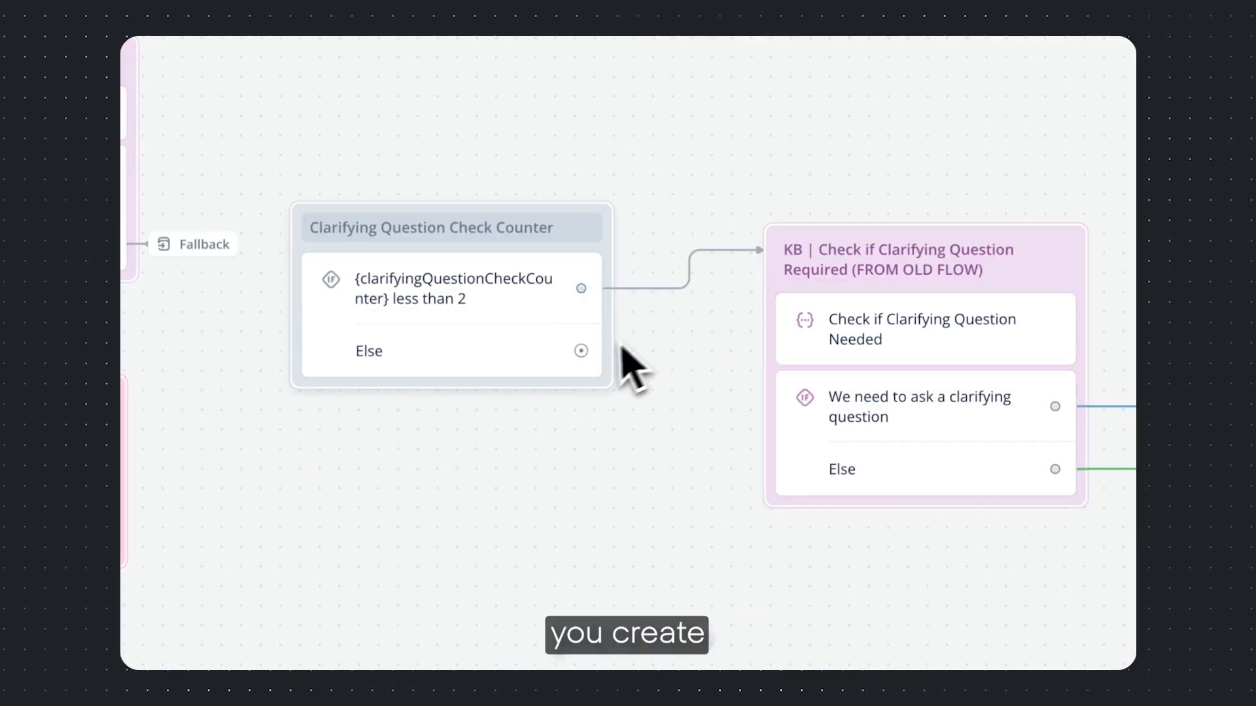
left_click(581, 351)
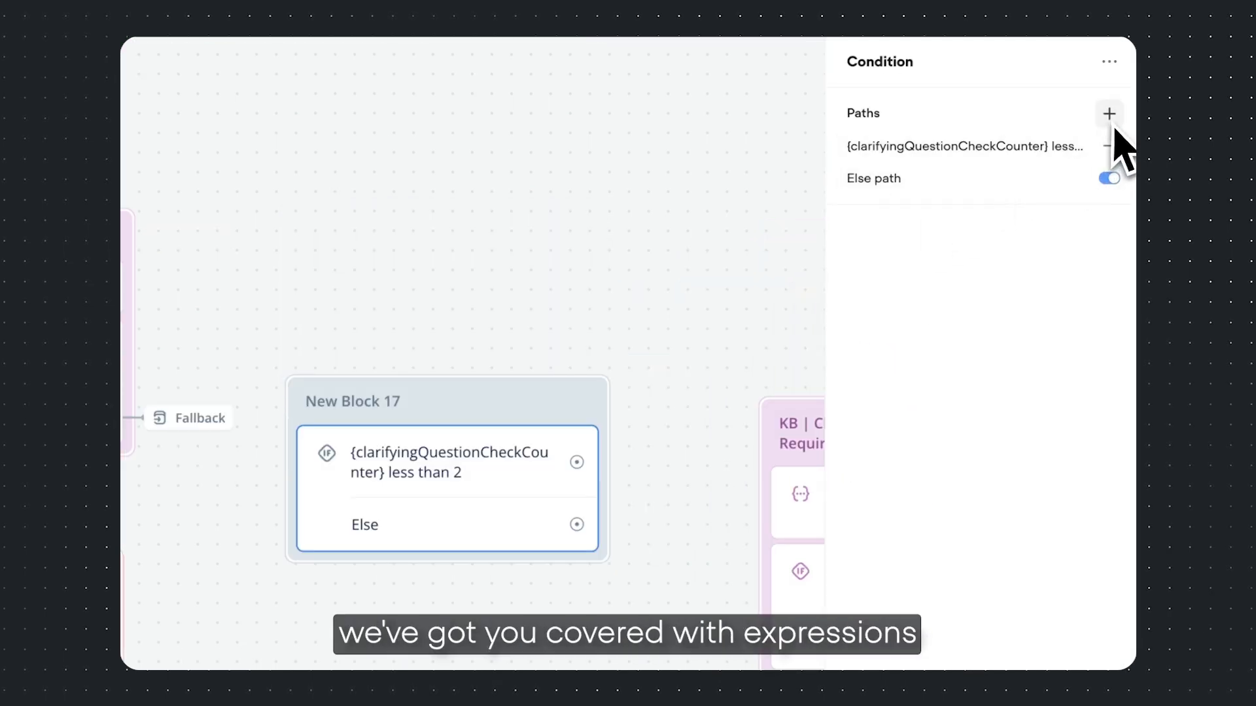
Add an Expression-type path as the condition block's second path.
left_click(1109, 114)
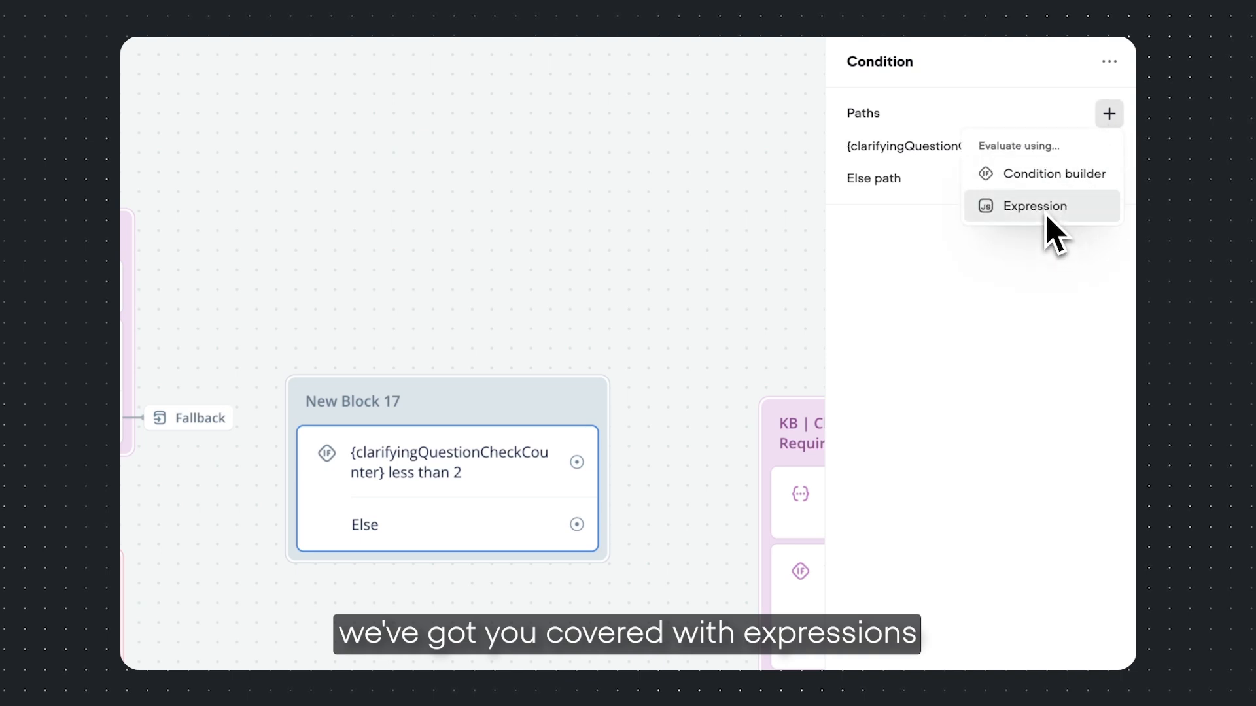
left_click(1036, 206)
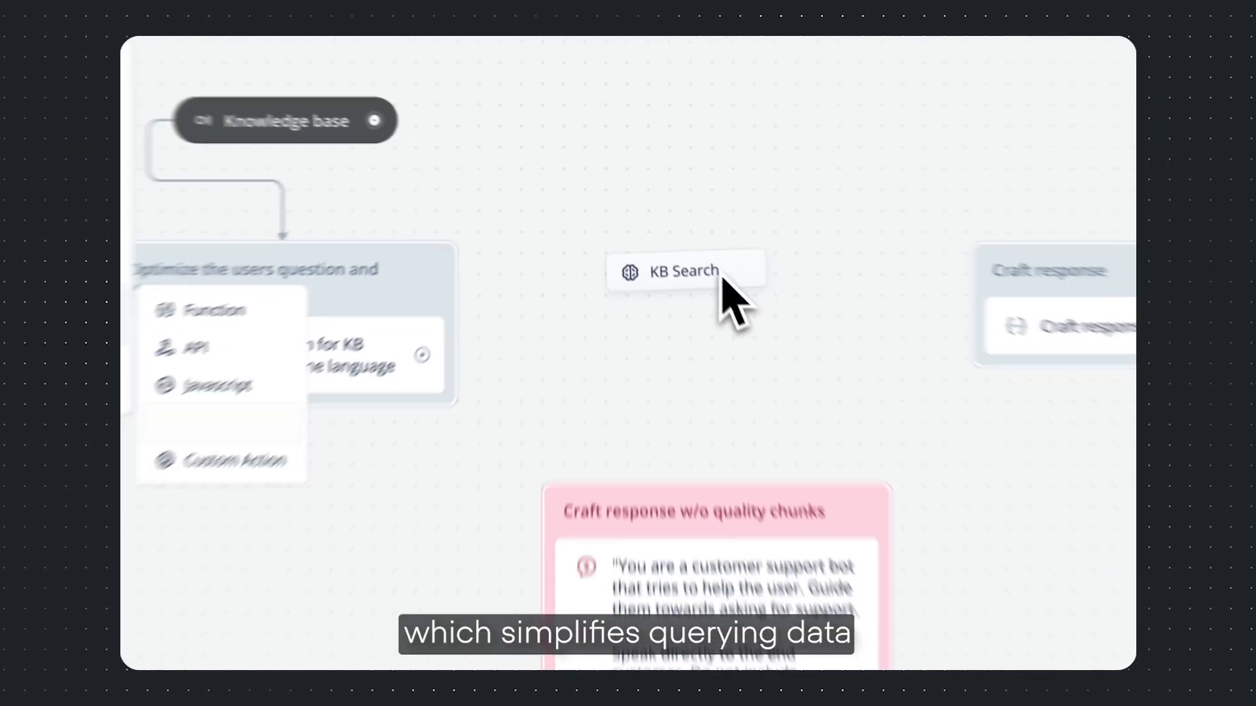
Set the KB Search question to {optimized_question} and enable a 50% minimum-score Not found path.
left_click(684, 270)
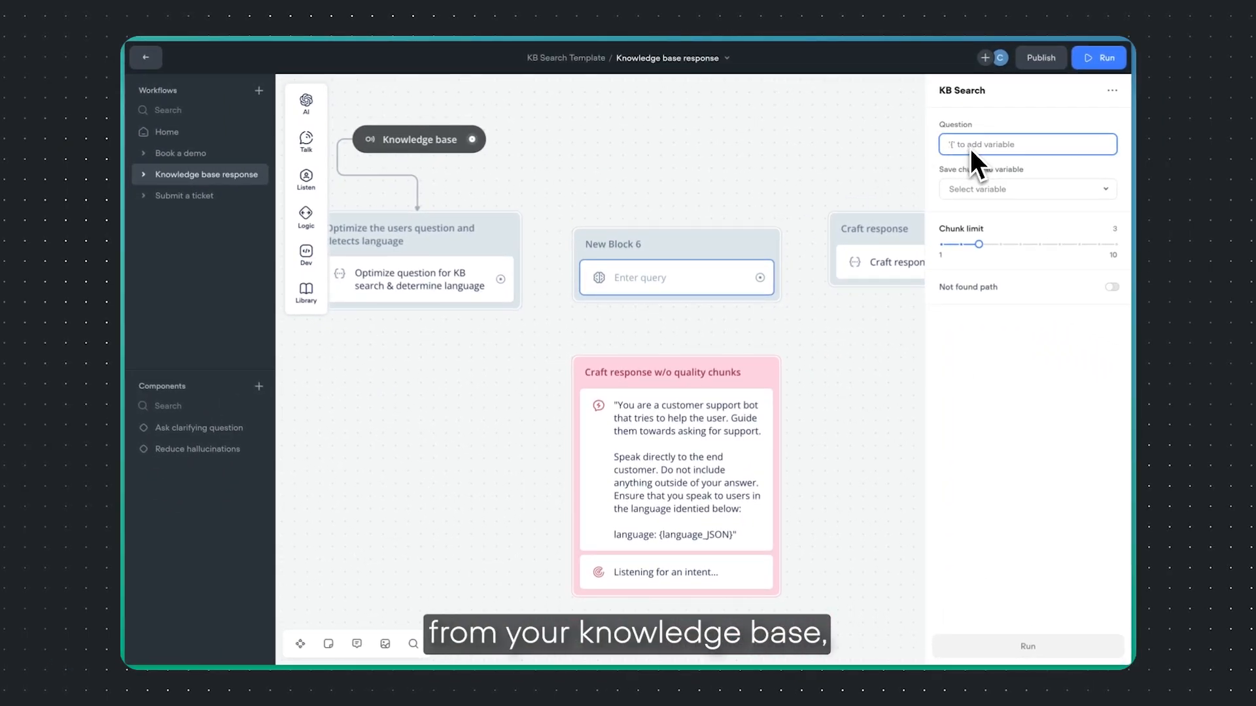
type("optimi")
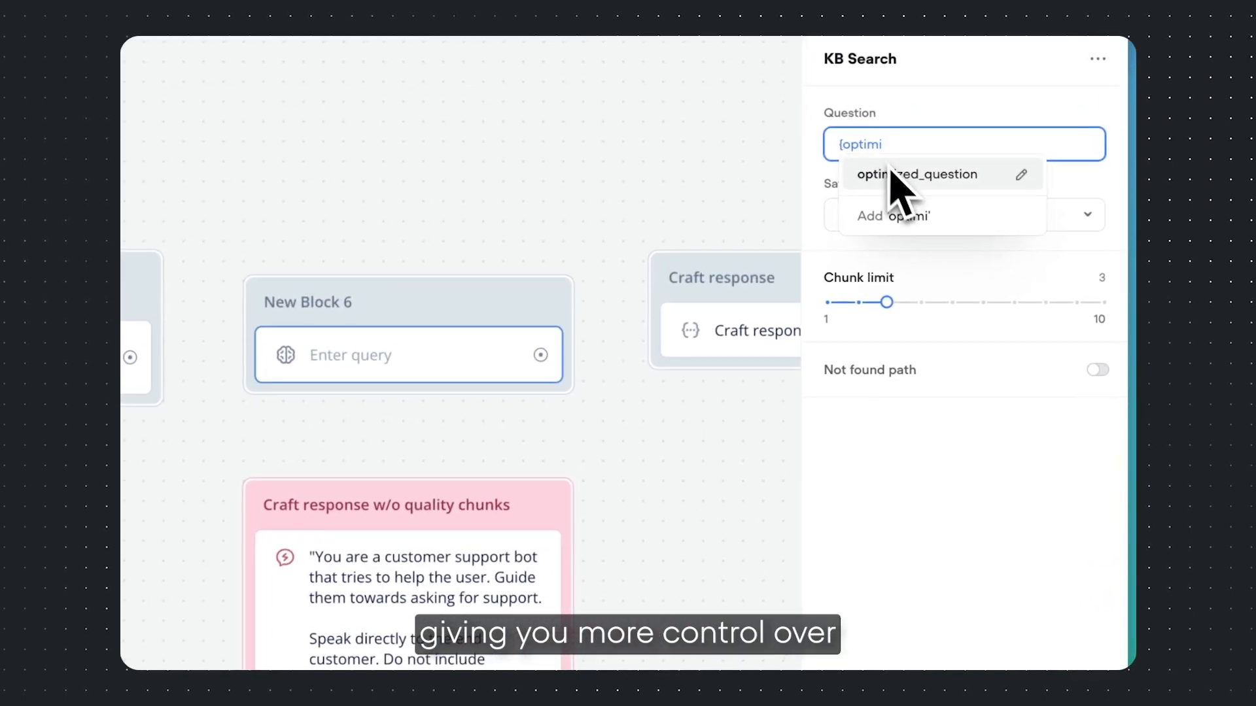
left_click(917, 174)
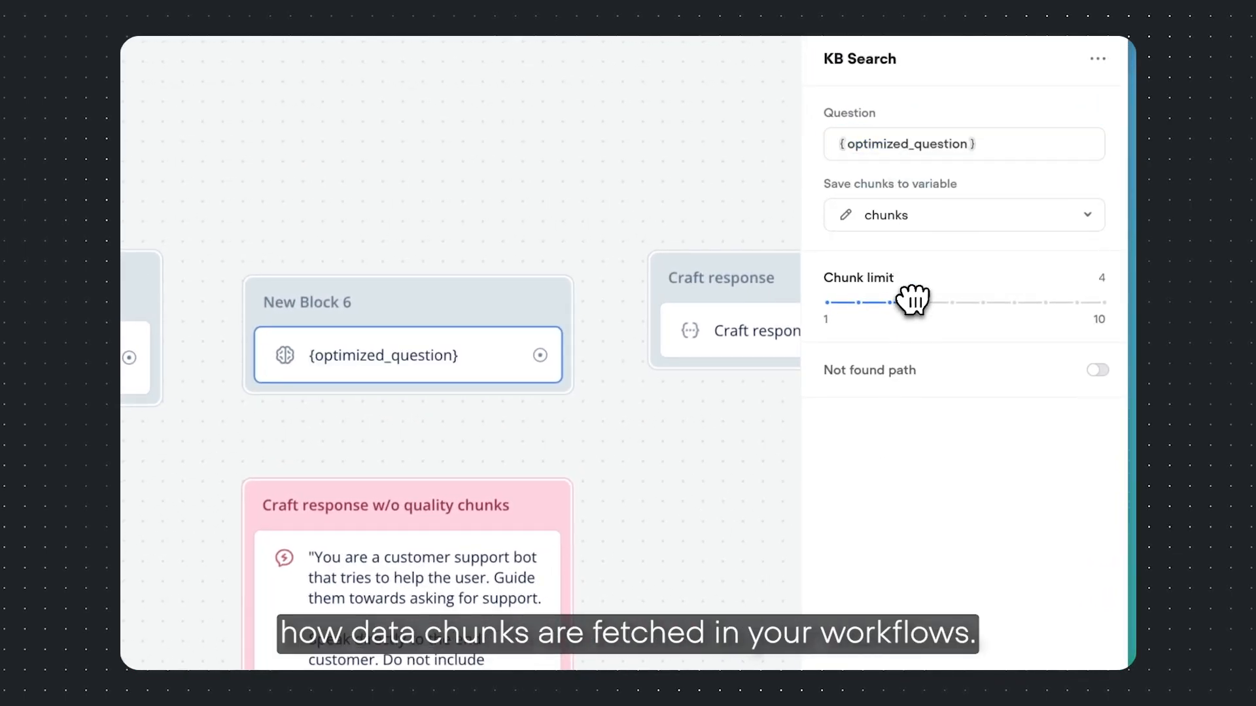
left_click(1096, 369)
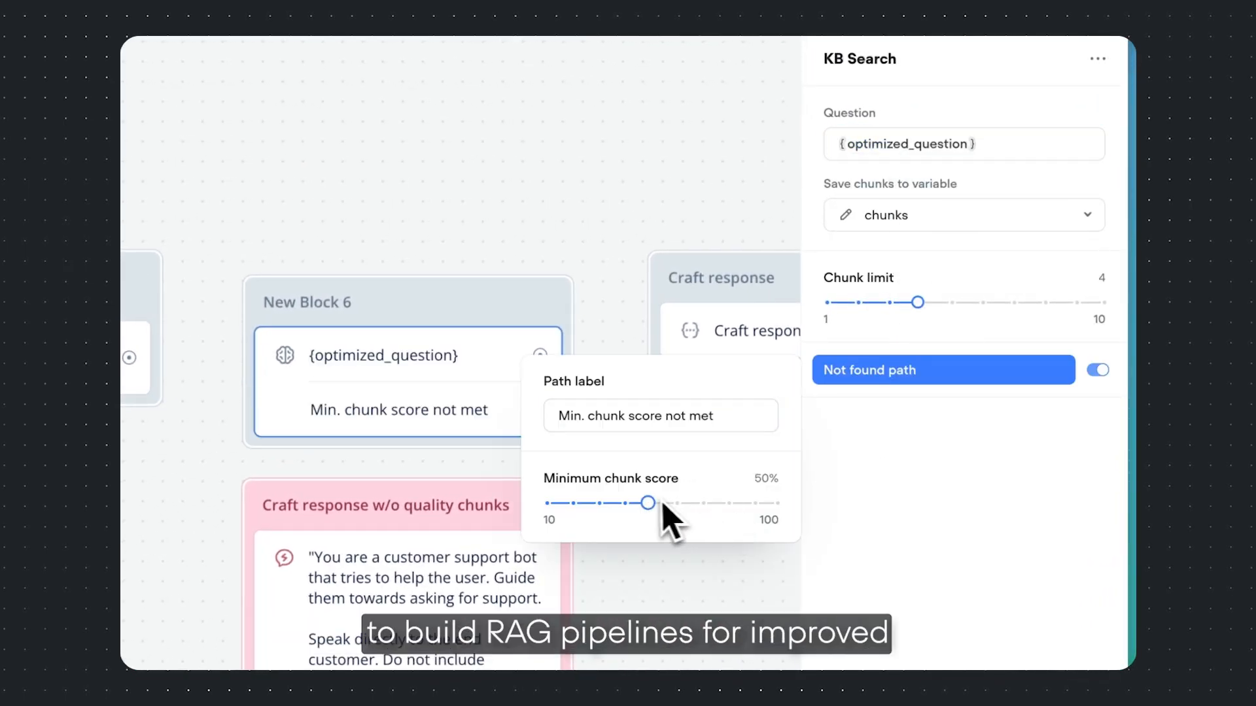
left_click_drag(649, 503, 565, 503)
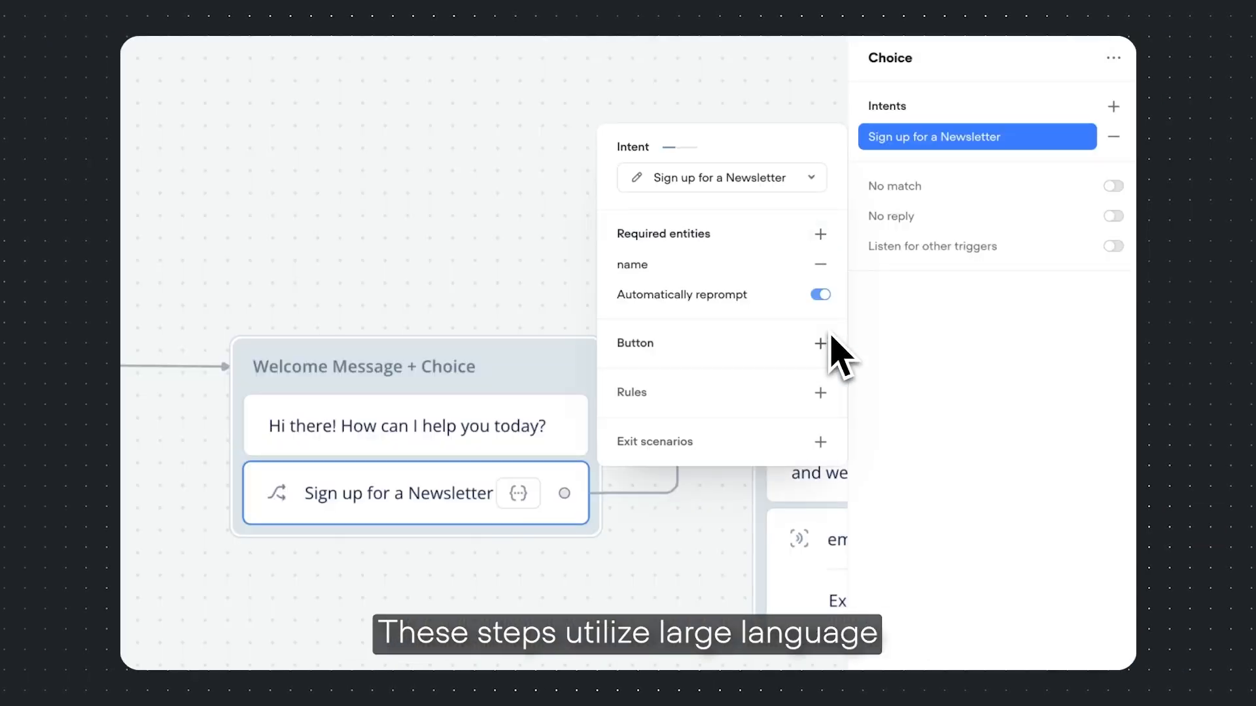
Add a rule to the newsletter choice, starting with 'The user must pro…'.
left_click(820, 343)
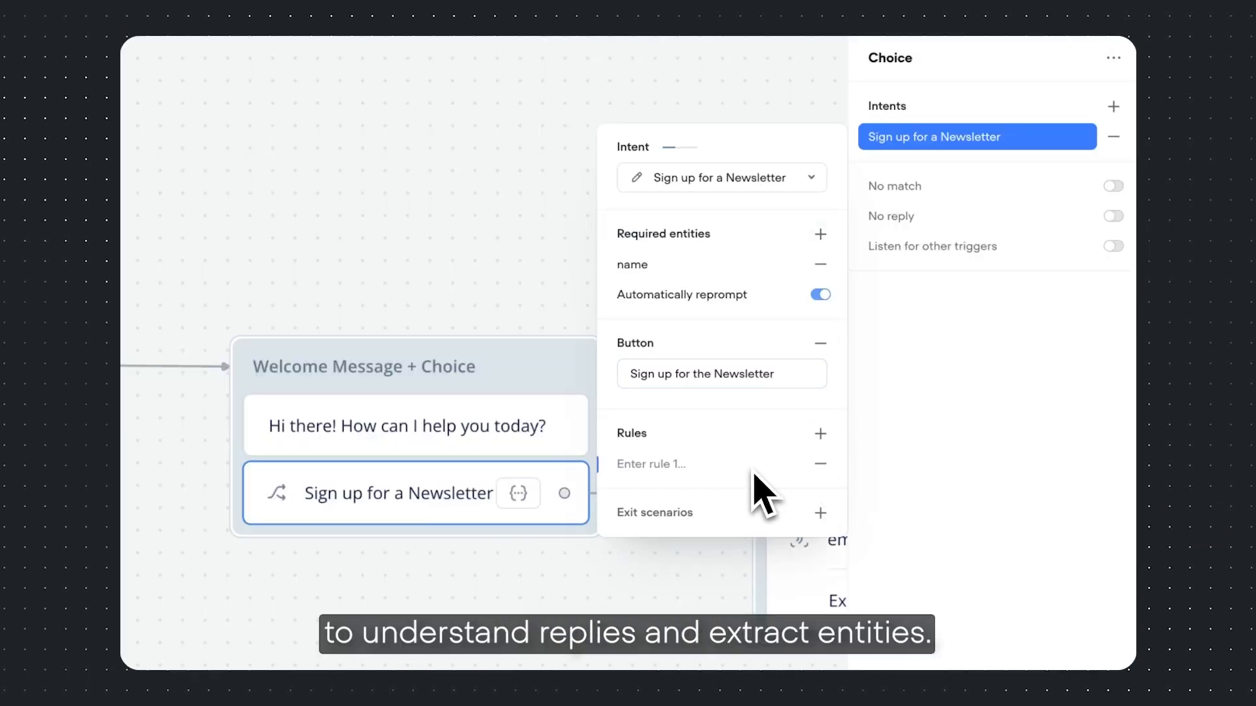
type("The user must pro")
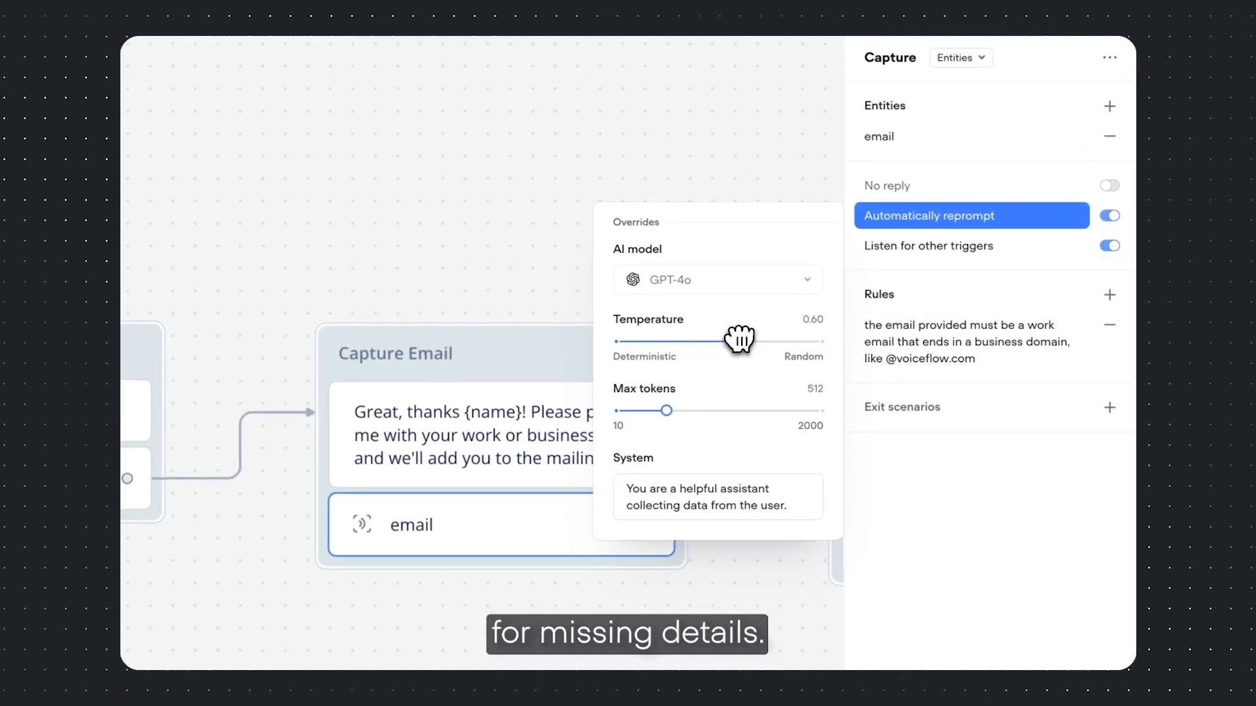
Adjust Capture Email's temperature and add the exit scenario for repeated personal emails.
left_click_drag(667, 410, 686, 410)
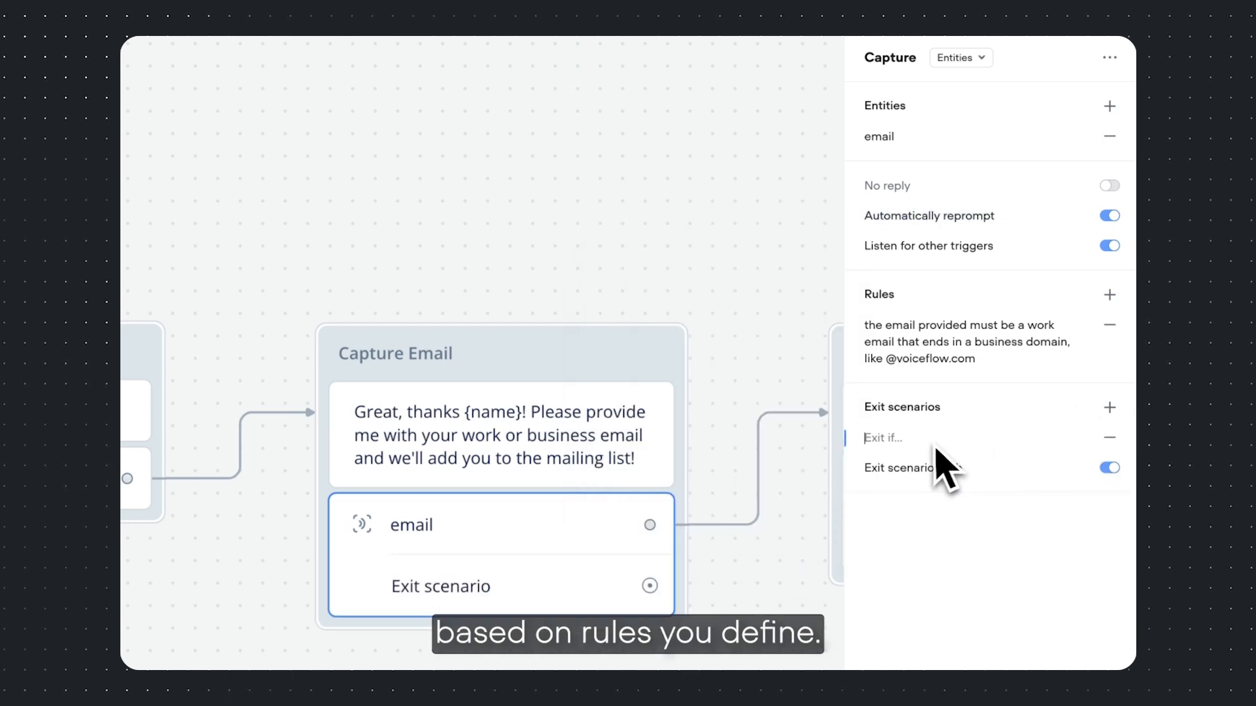
type("The user repeatedly provides a personal email instead of a business email.")
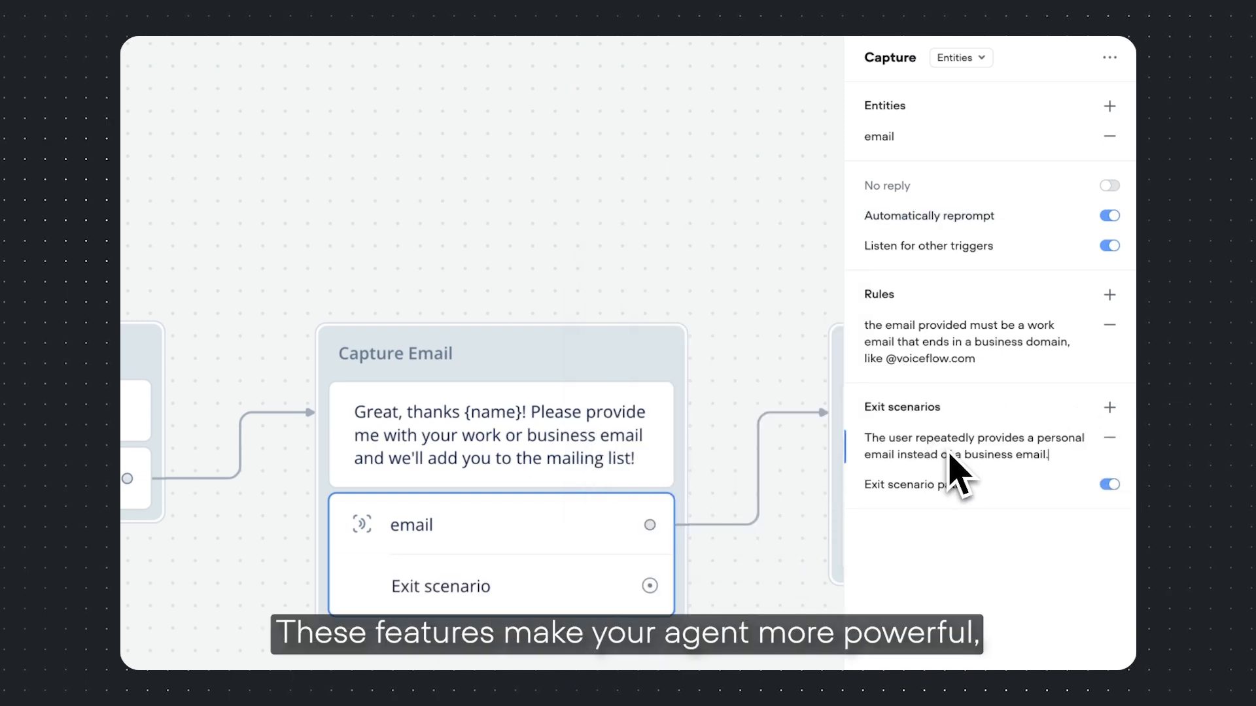